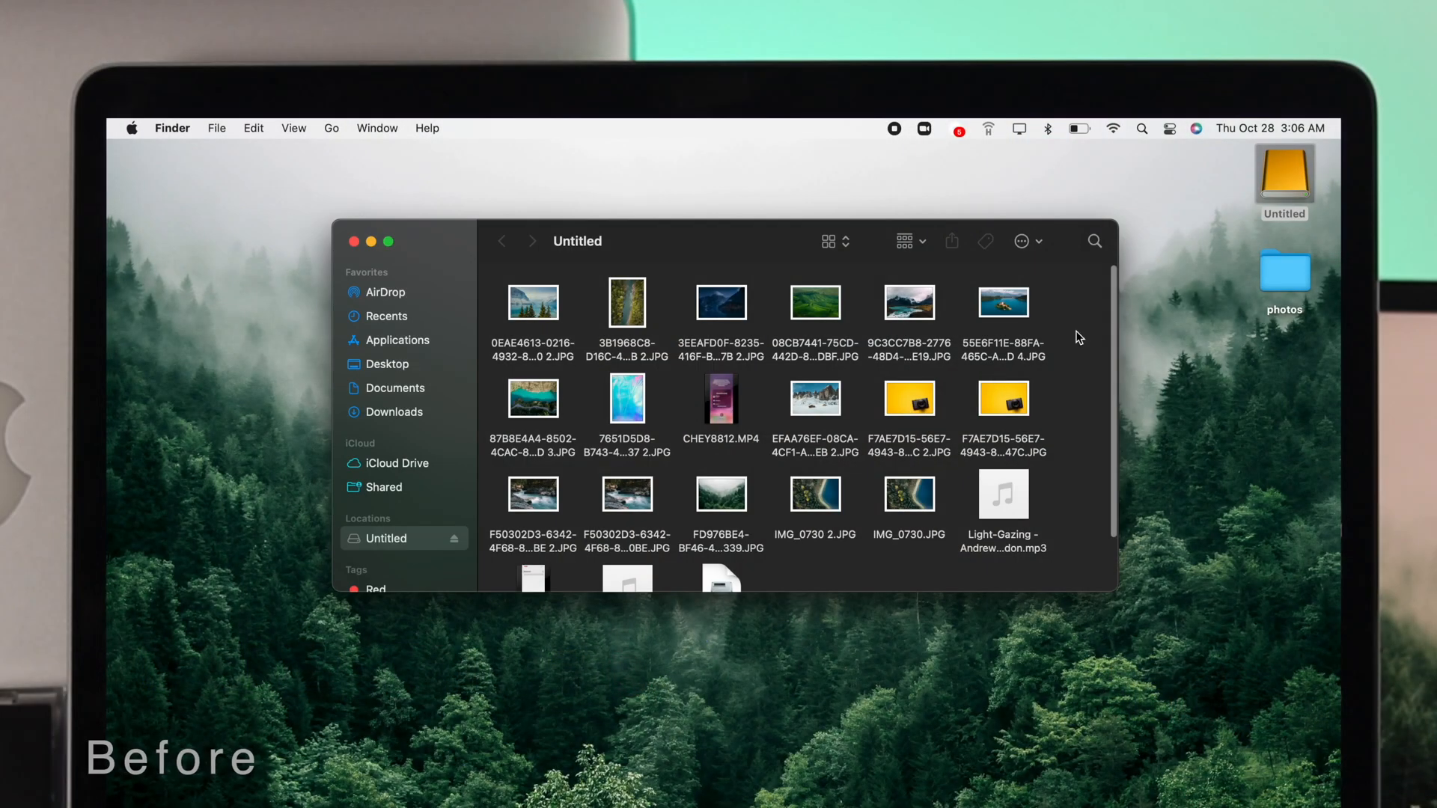
mouse_move(801, 448)
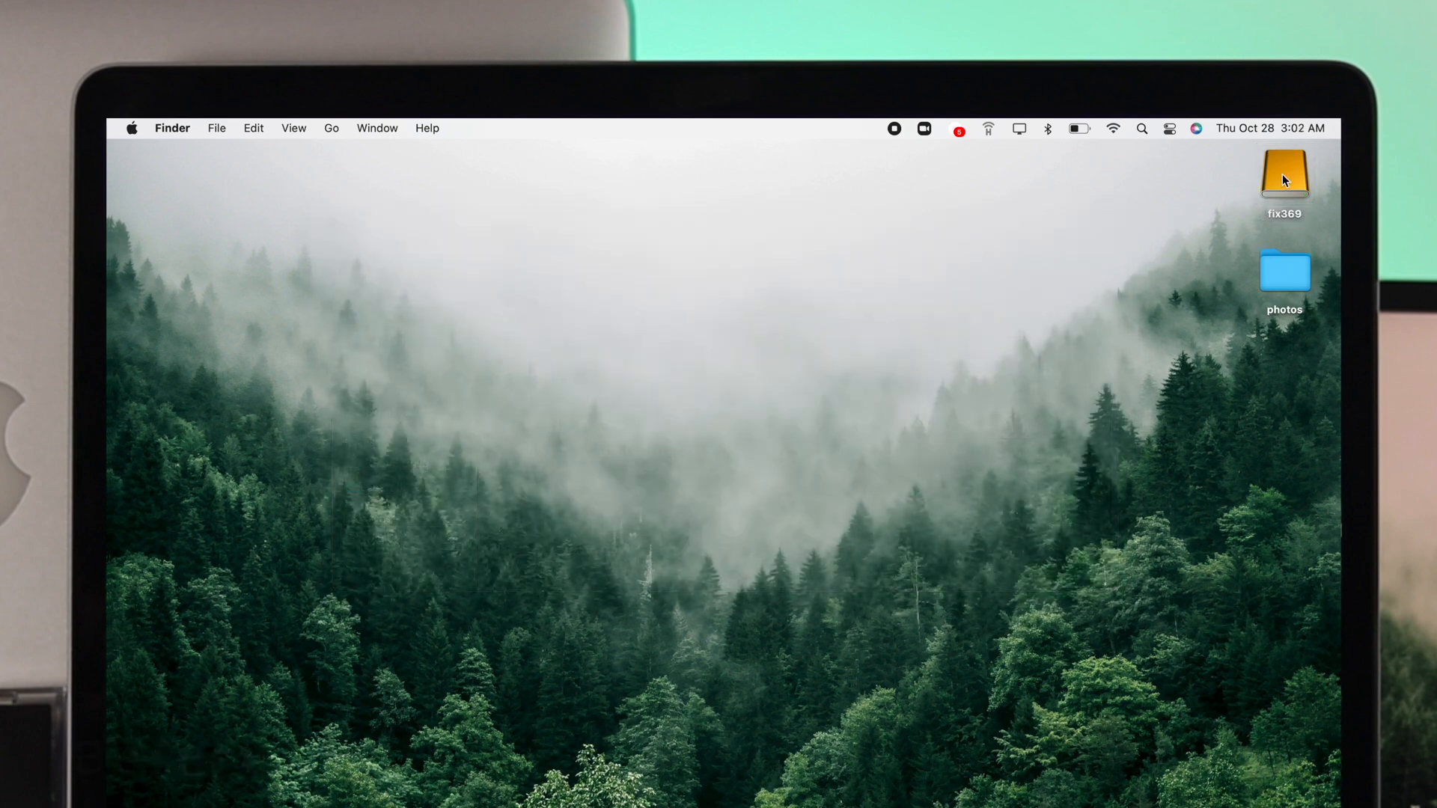
- Open the fix369 drive from the desktop to confirm it is now empty
double_click(1282, 174)
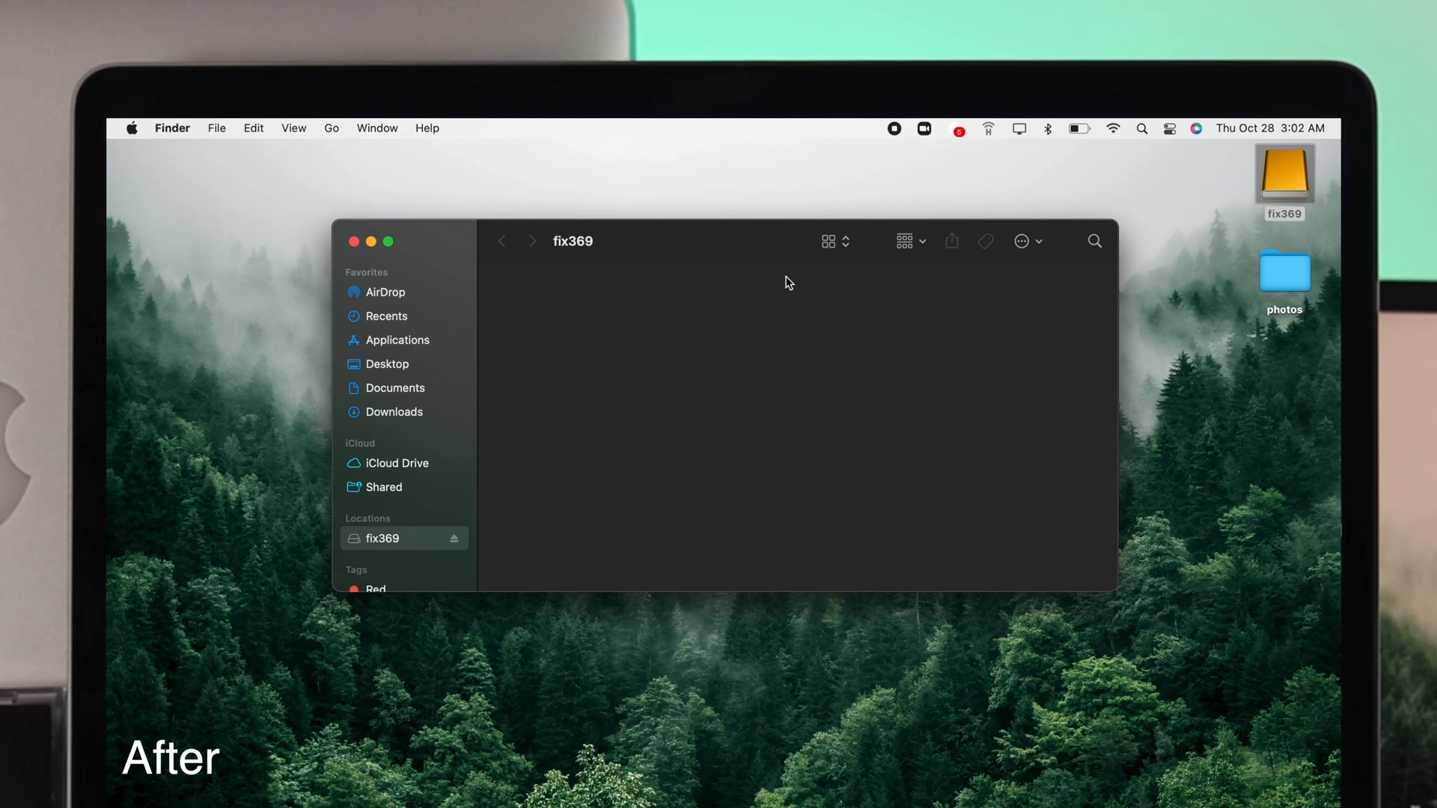